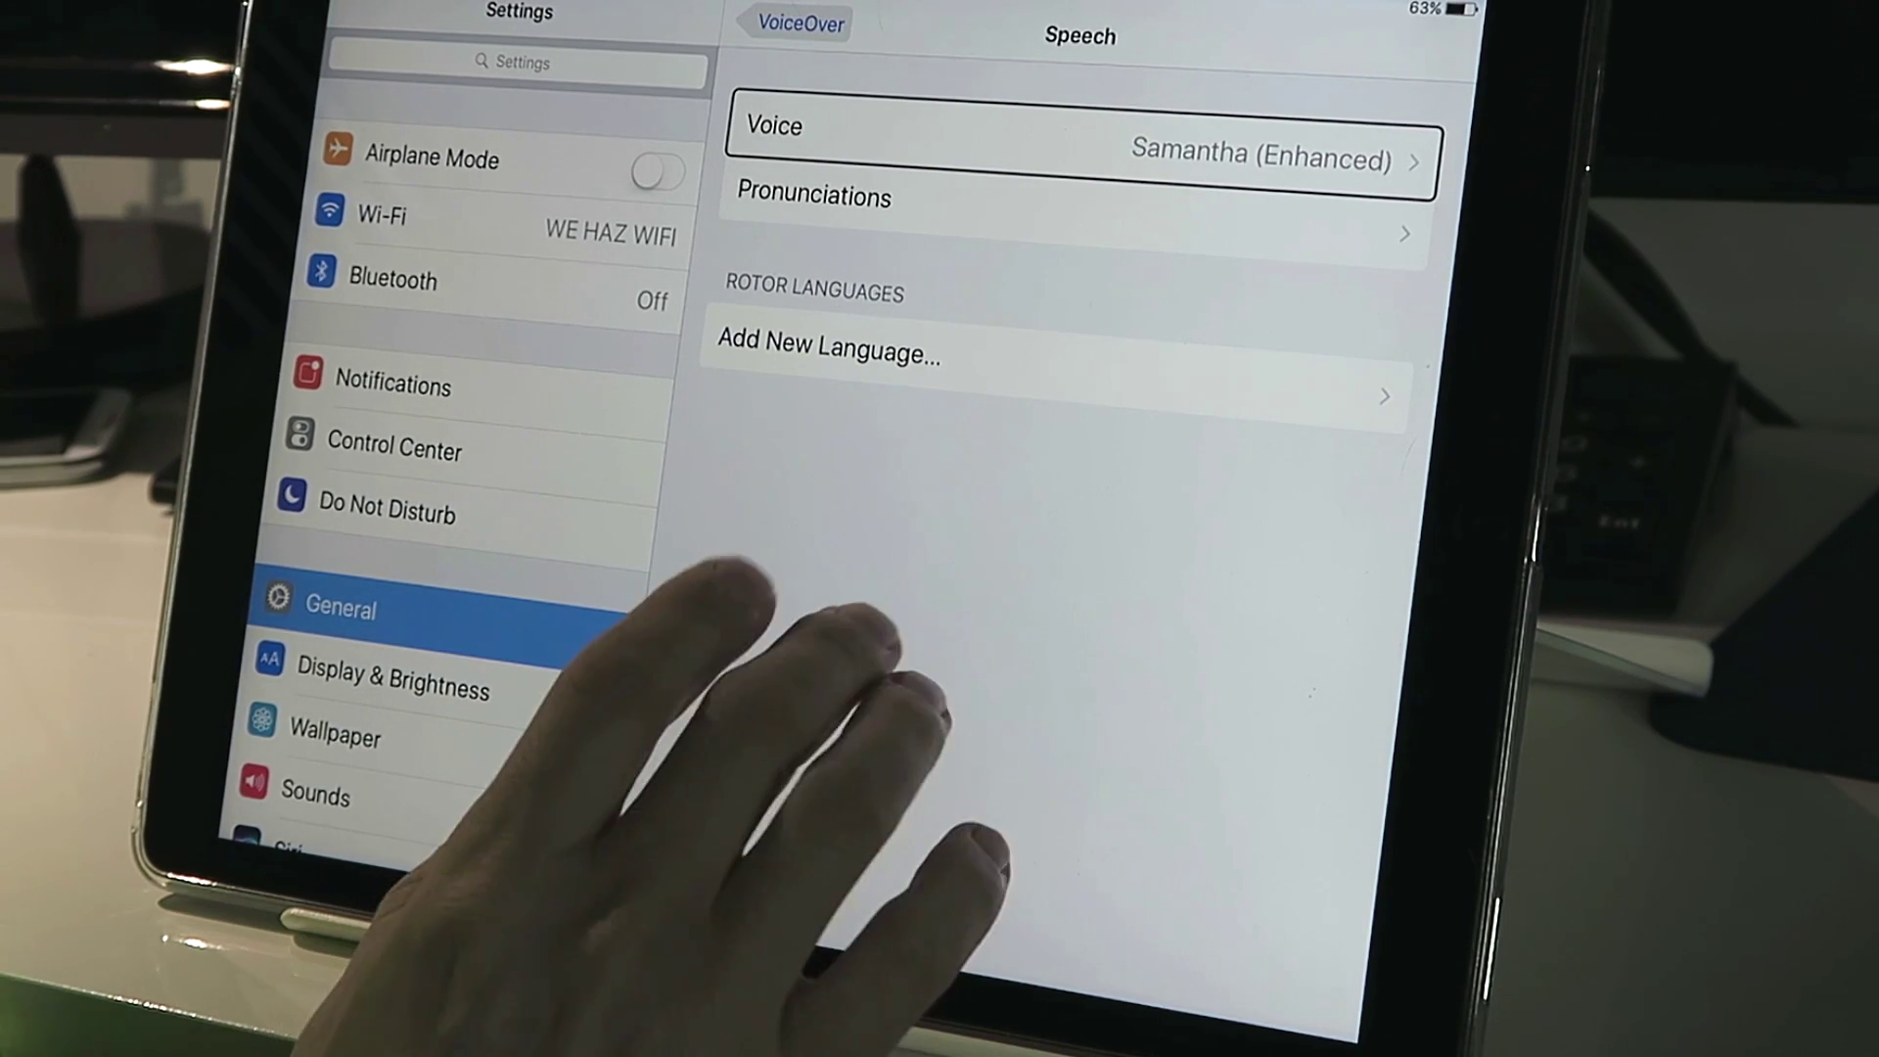
Show the English voice choices for VoiceOver speech, with Samantha currently selected.
click(1070, 132)
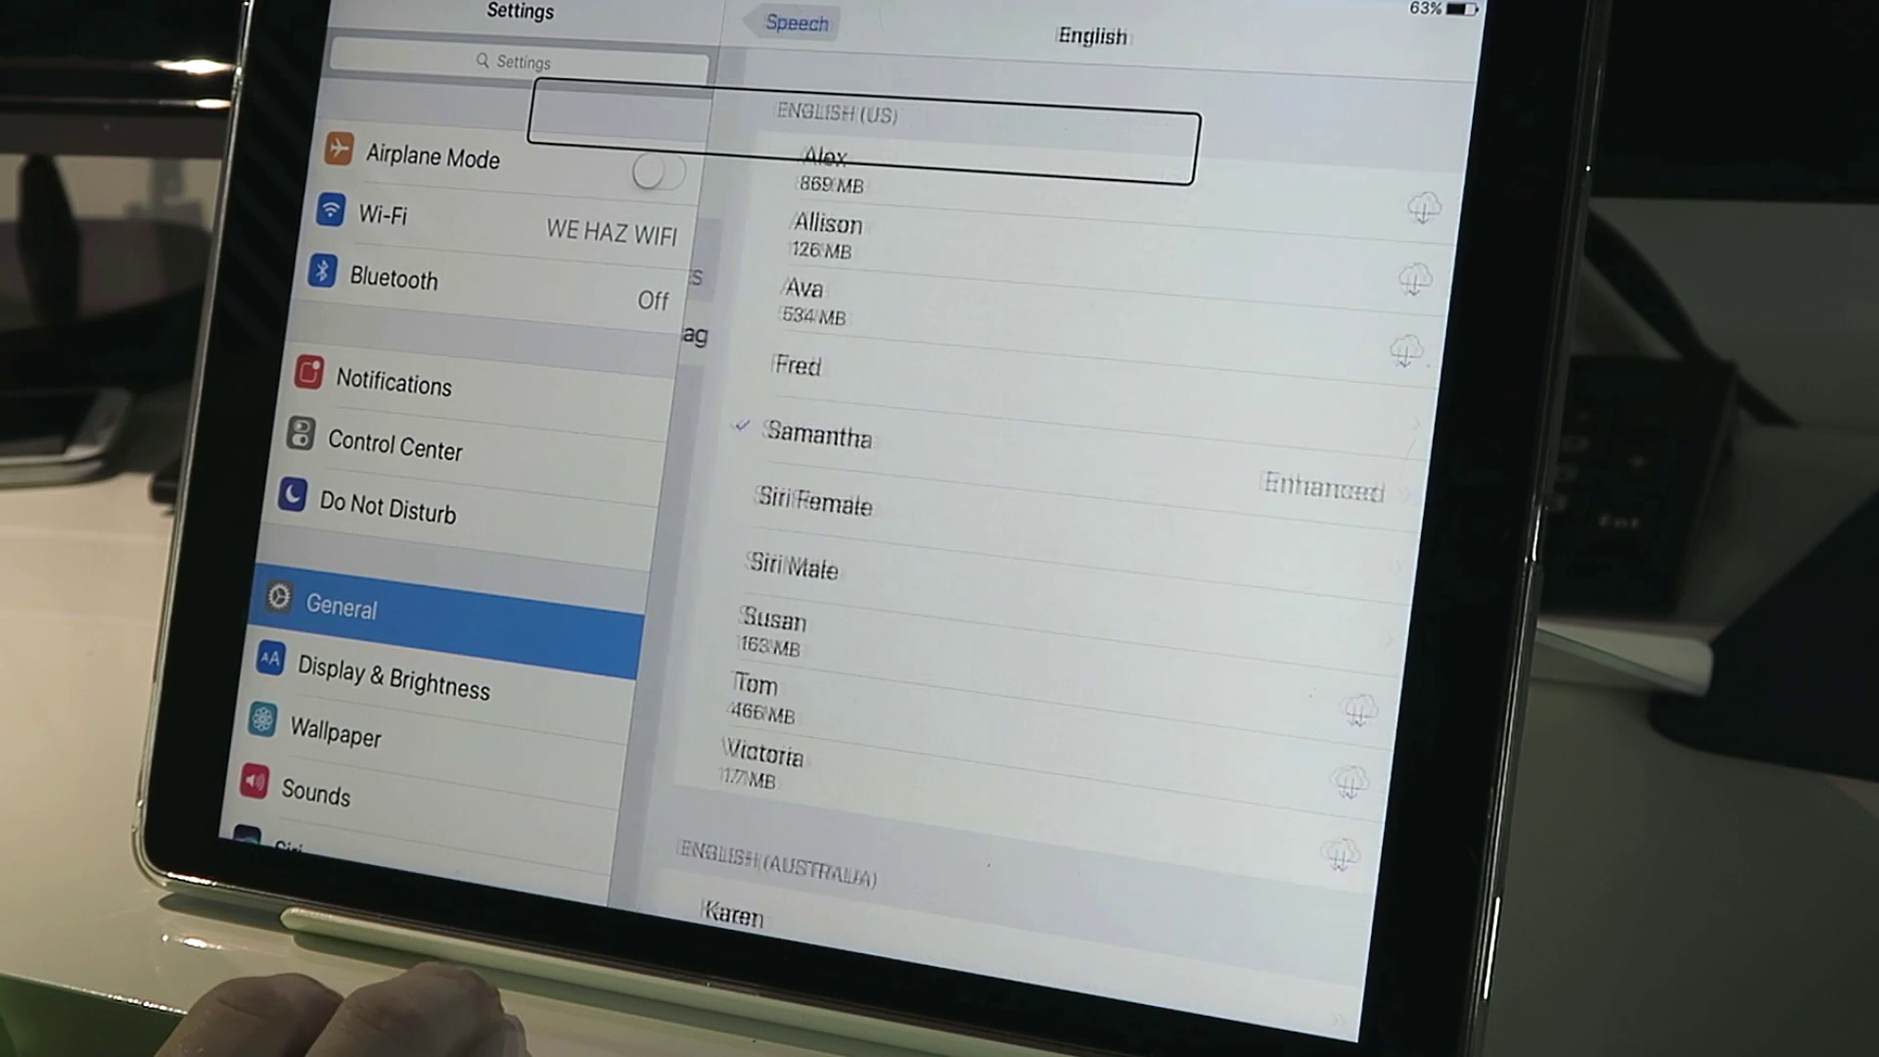